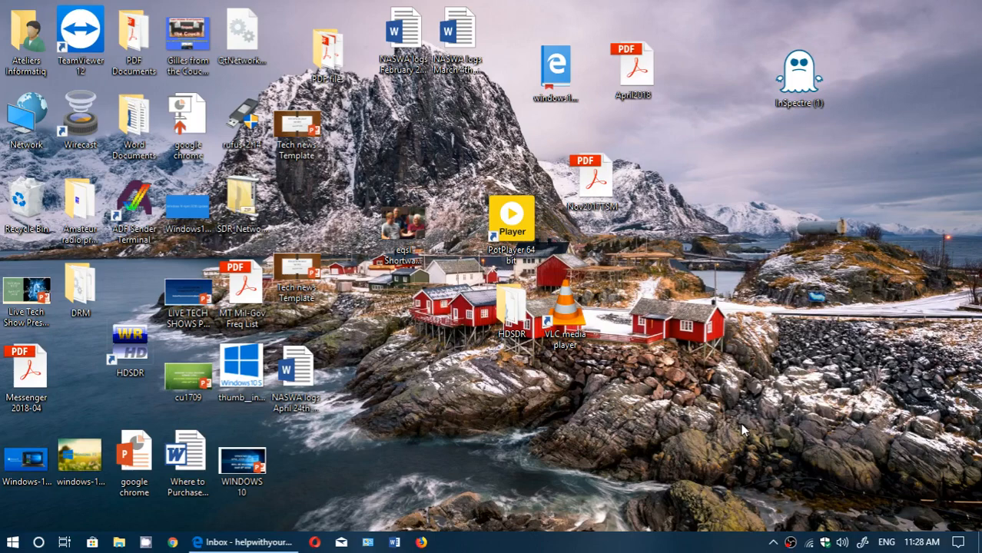
mouse_move(413, 495)
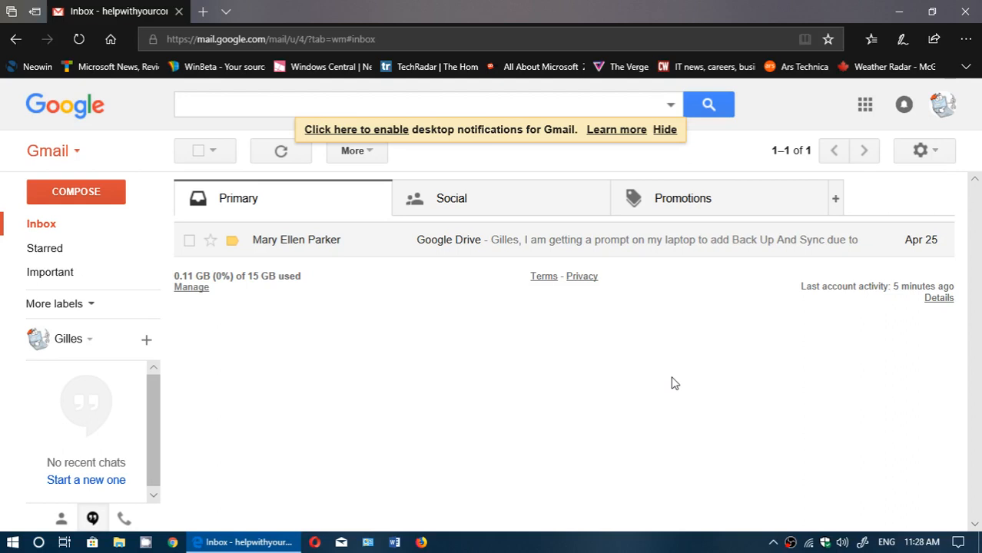
mouse_move(816, 277)
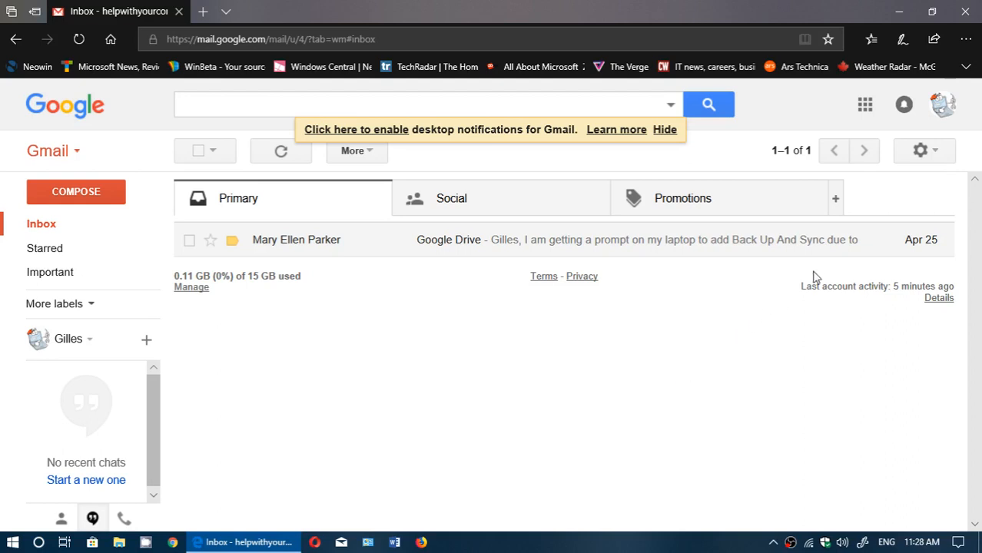
mouse_move(922, 150)
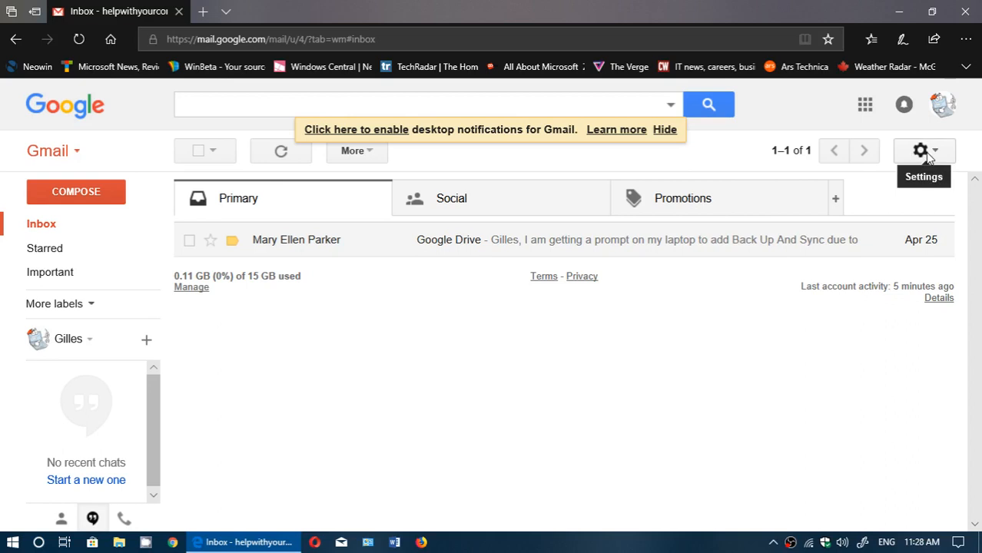
Bring up the Gmail settings options offering the new Gmail version
click(922, 151)
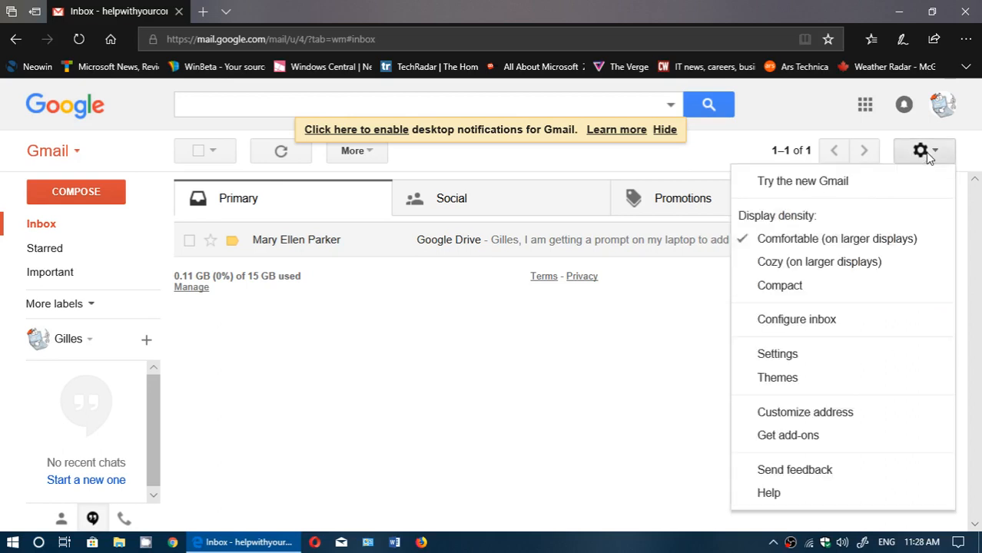
mouse_move(823, 188)
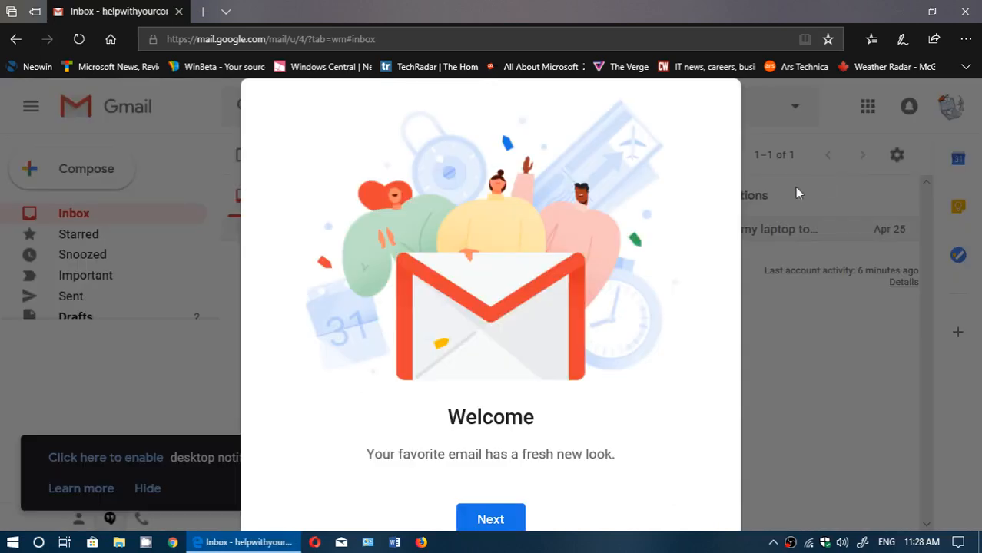
Continue past the welcome intro, preview Comfortable, choose Compact density and confirm
click(490, 520)
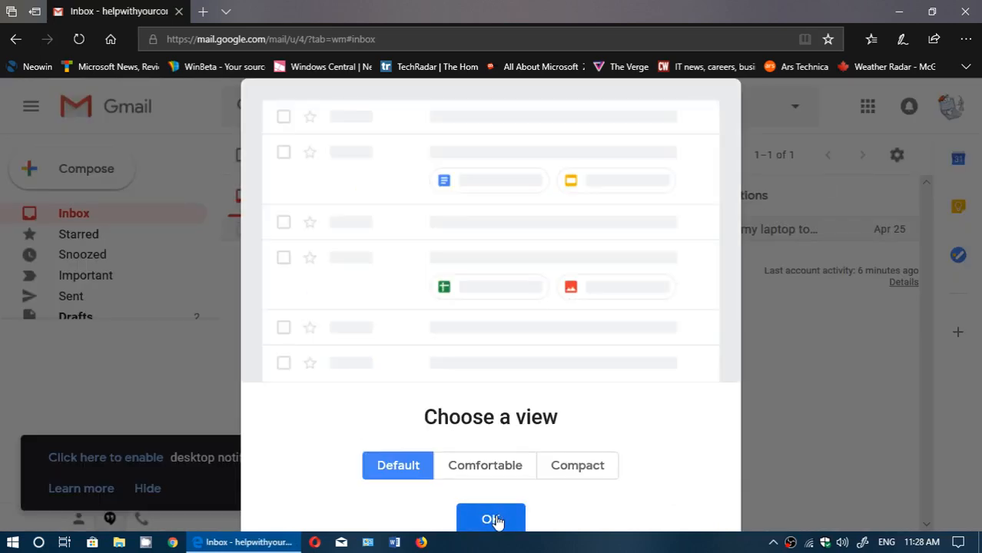
mouse_move(656, 393)
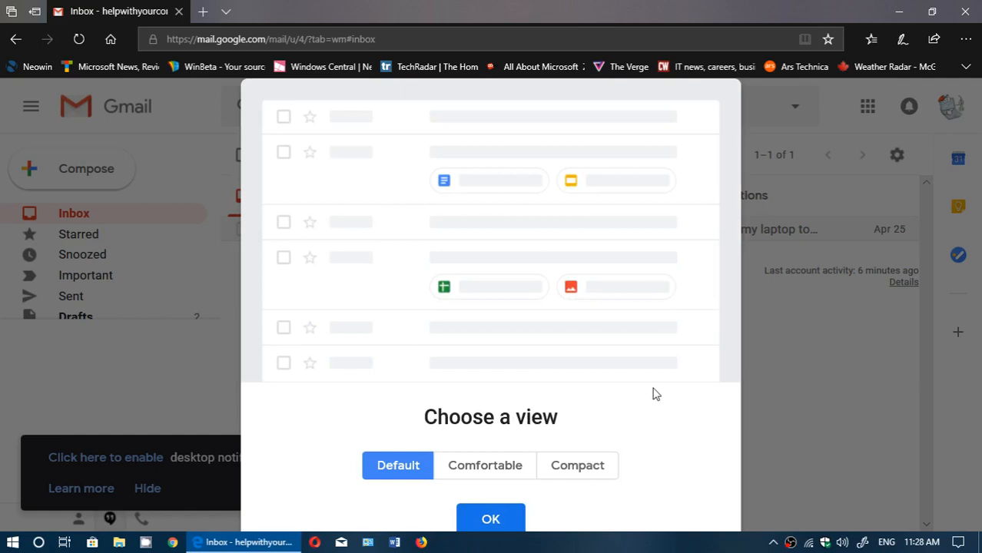
click(485, 464)
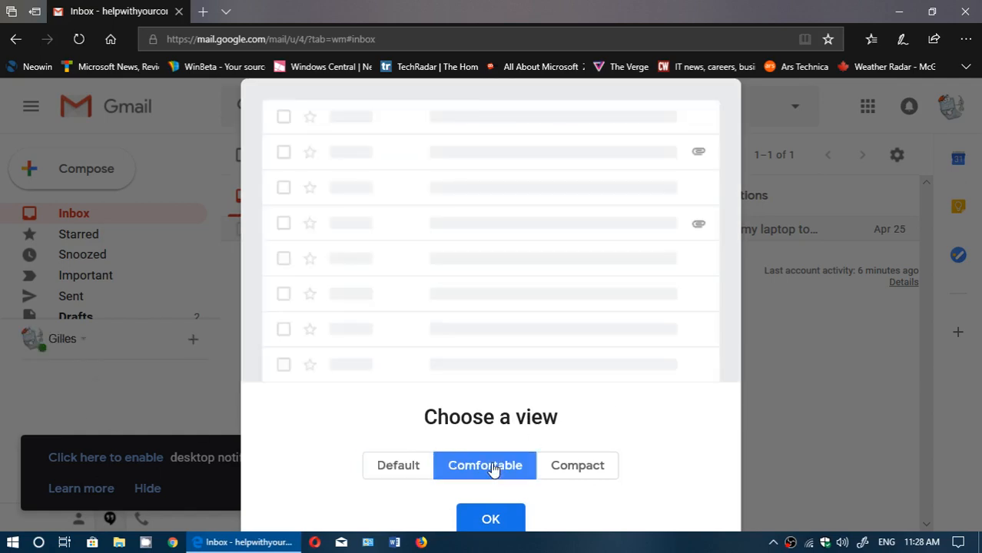
click(578, 464)
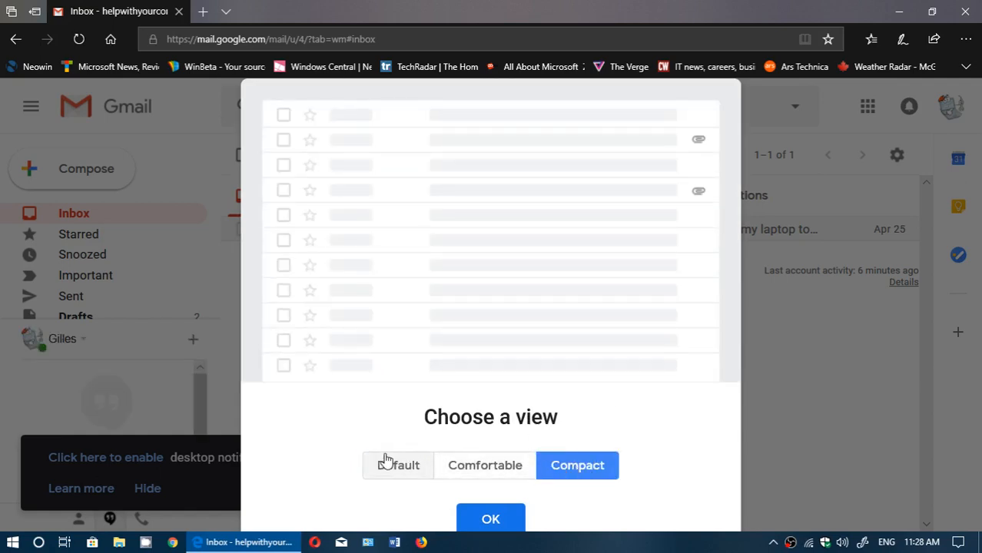
click(490, 520)
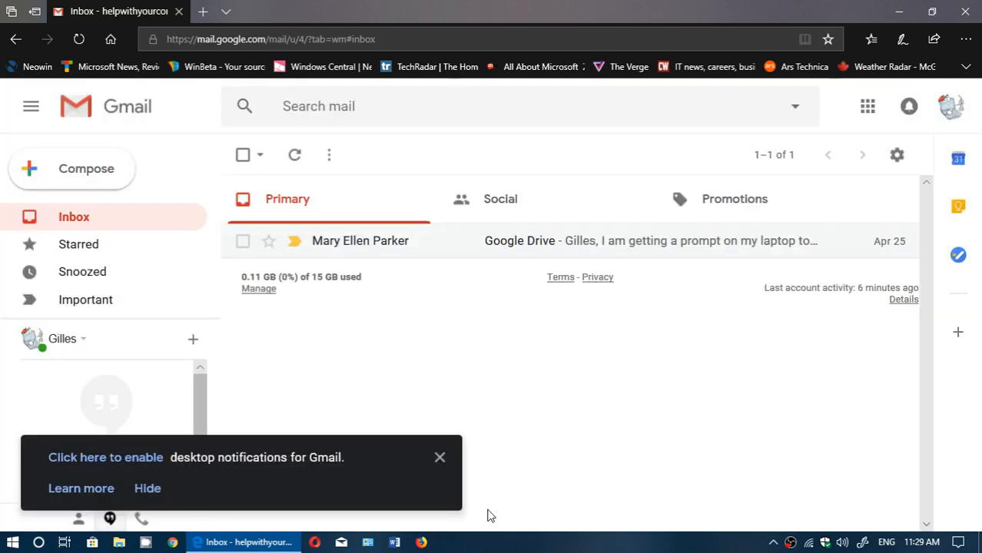
mouse_move(579, 359)
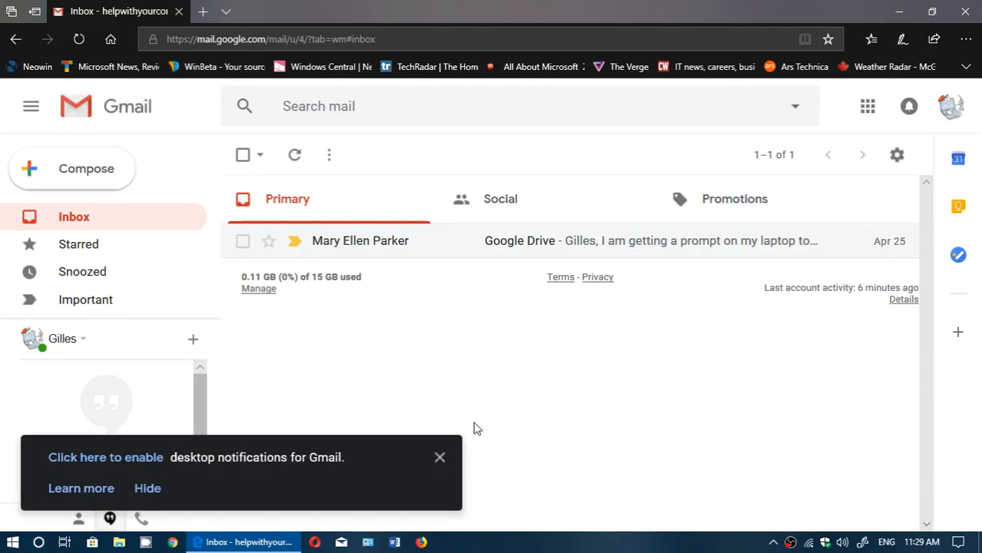
Dismiss the desktop notifications prompt over the redesigned inbox
click(148, 489)
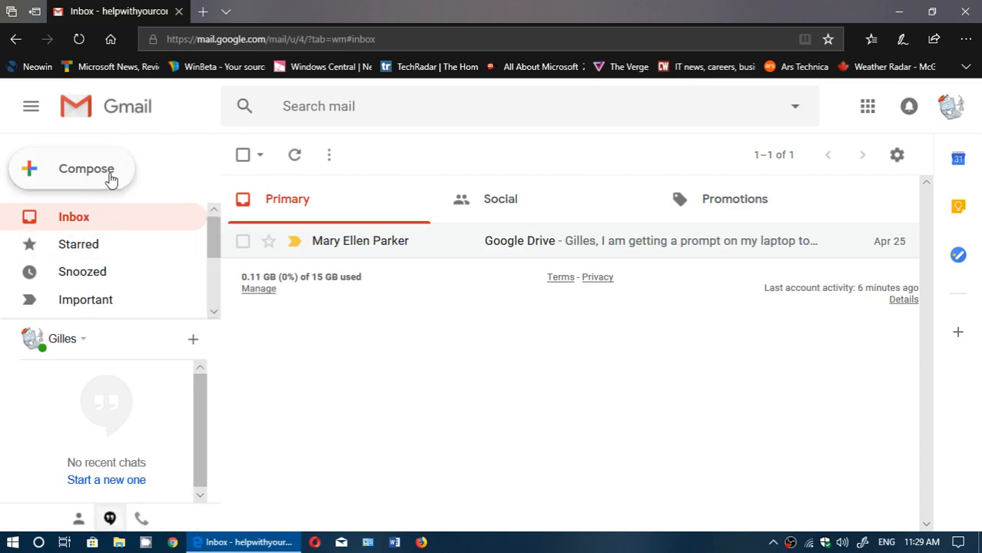
click(86, 168)
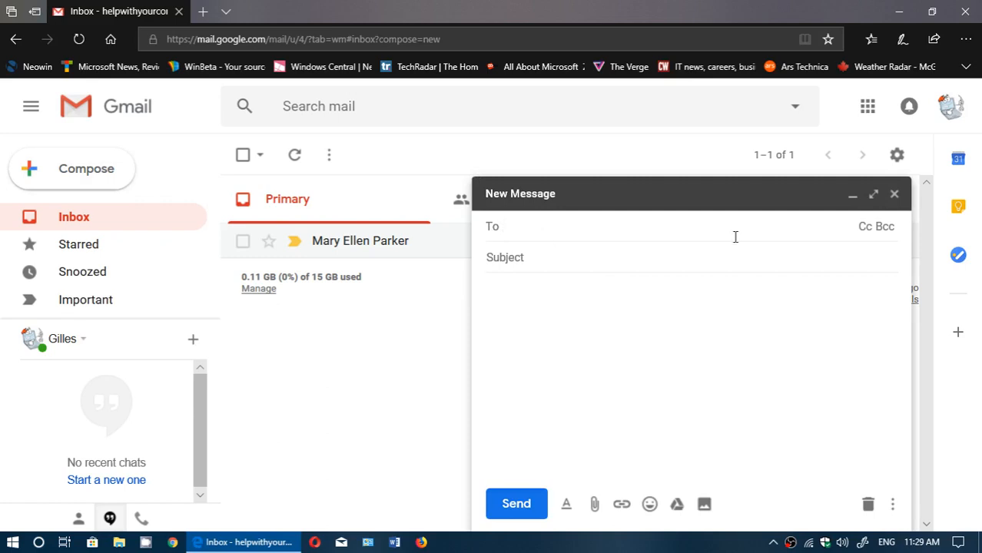
click(894, 194)
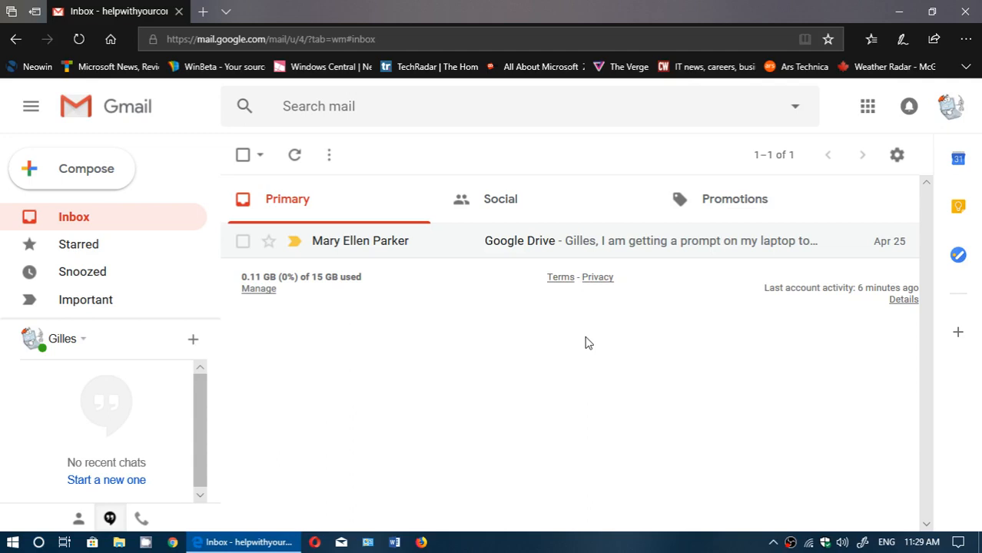
mouse_move(959, 158)
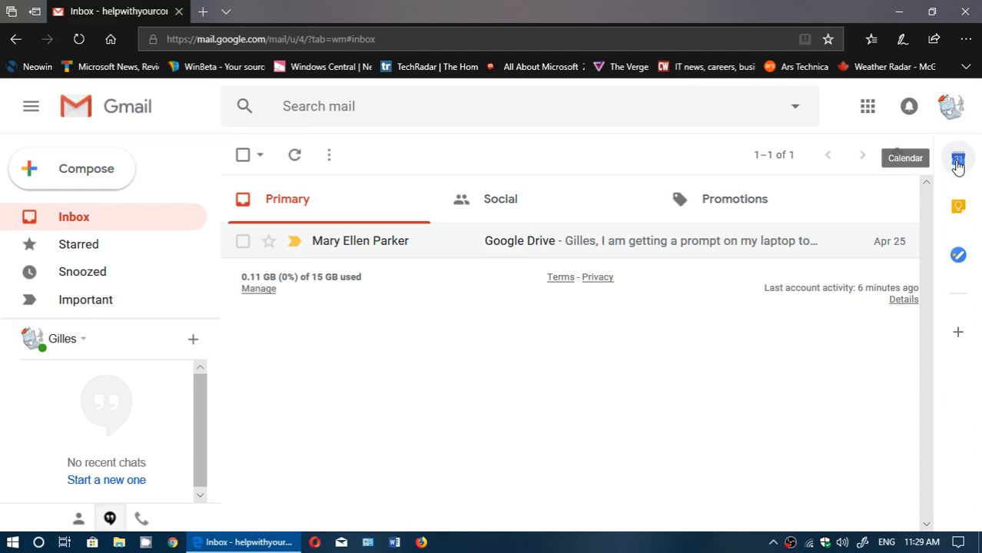
mouse_move(959, 208)
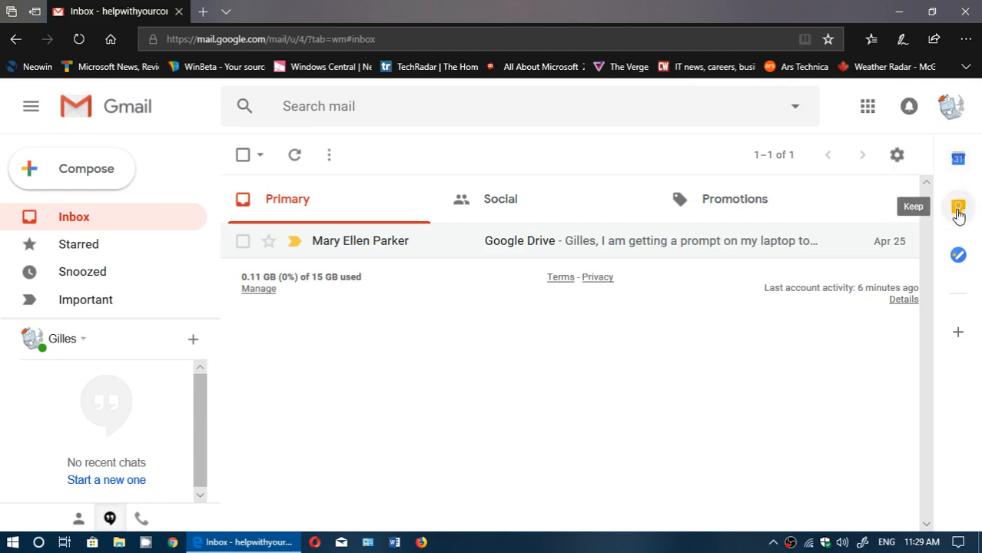
mouse_move(959, 255)
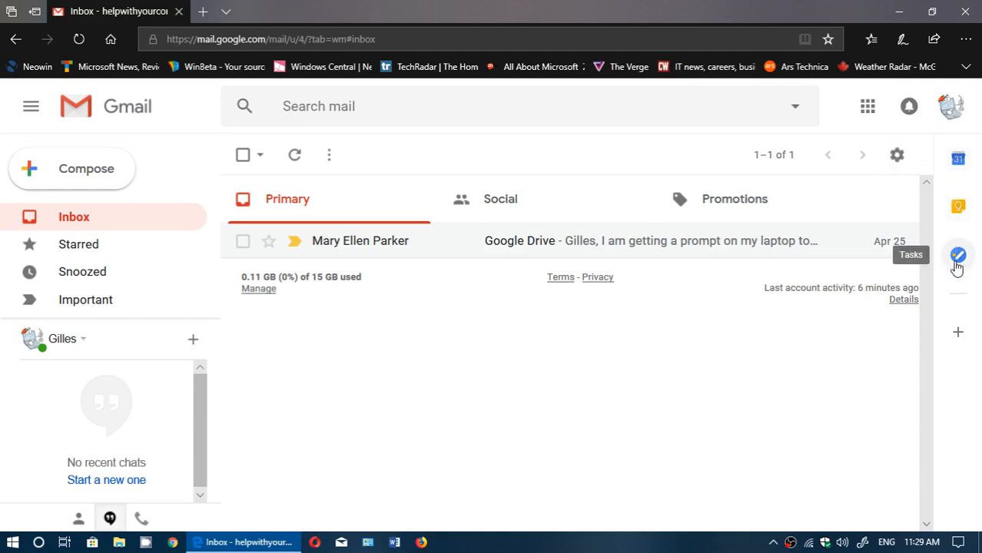